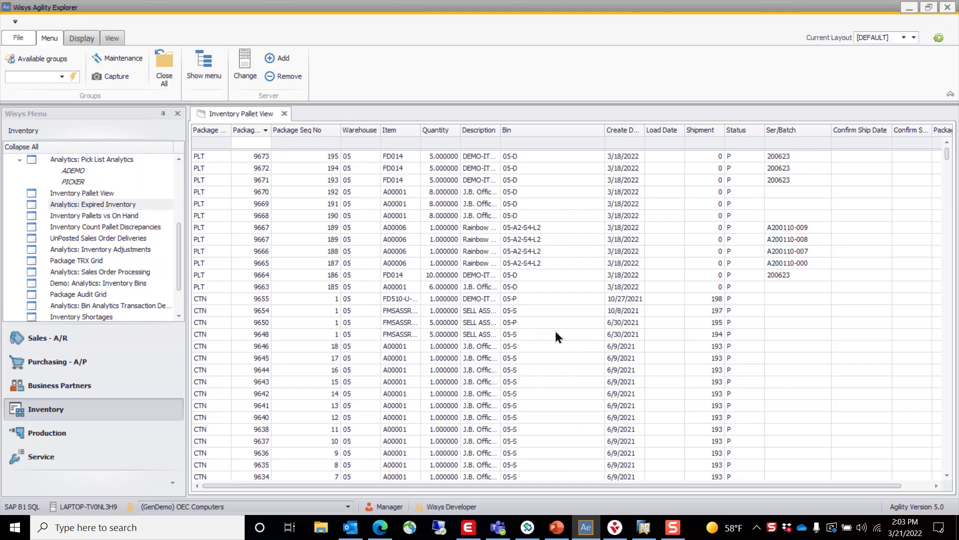
mouse_move(412, 70)
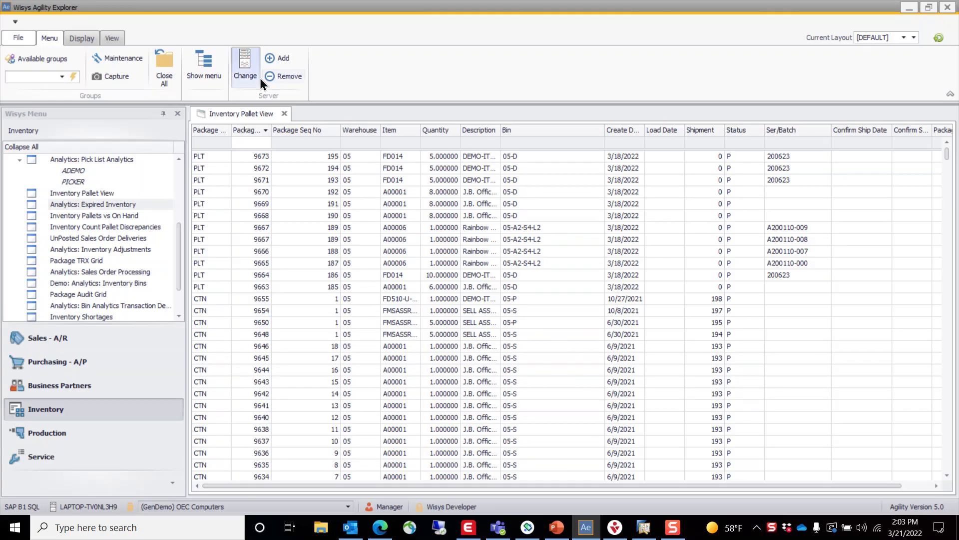
mouse_move(216, 188)
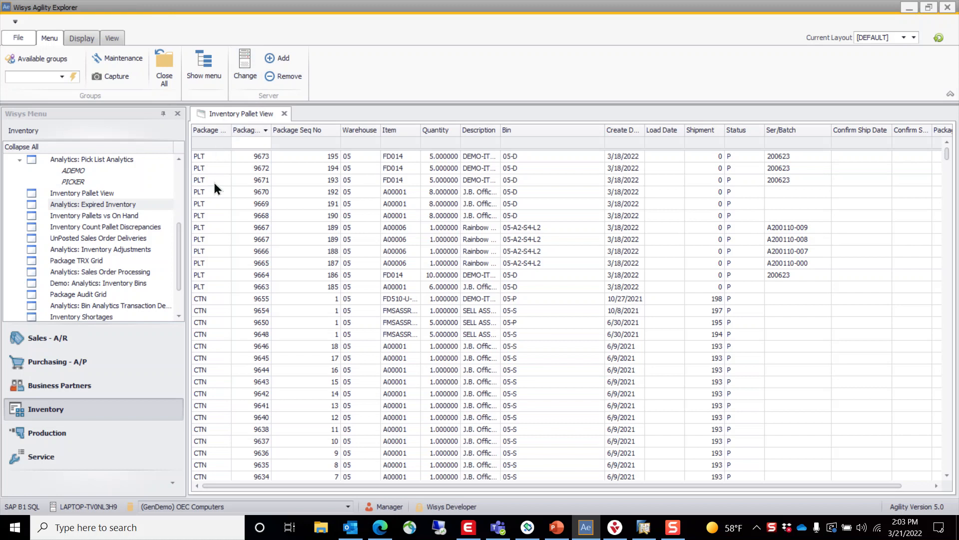
mouse_move(228, 122)
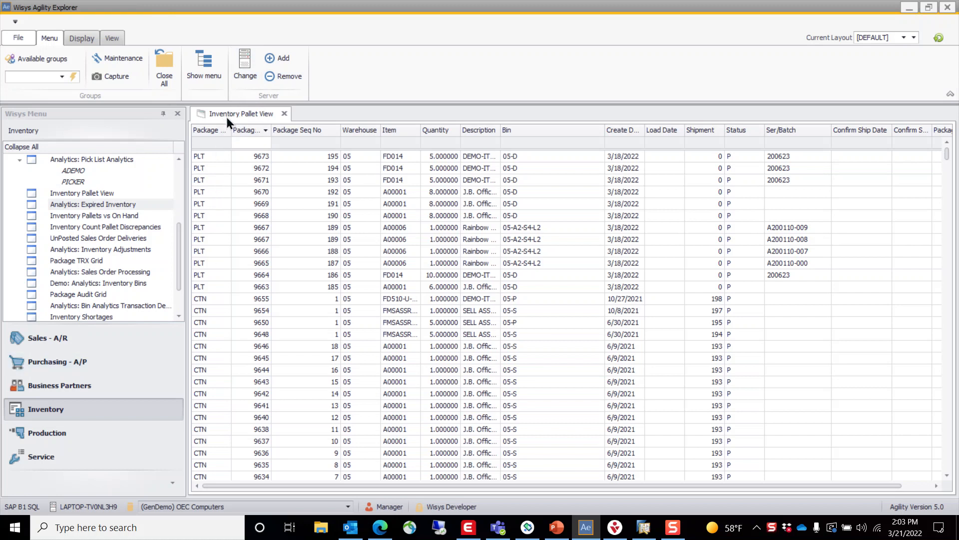
Step: Filter the Inventory Pallet View by package number 9670
left_click(238, 143)
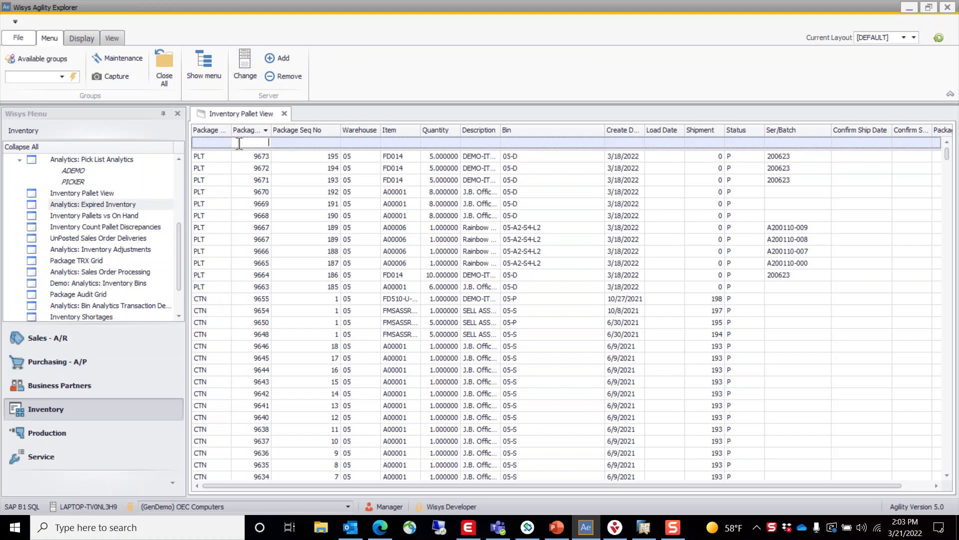
mouse_move(232, 147)
type("9670")
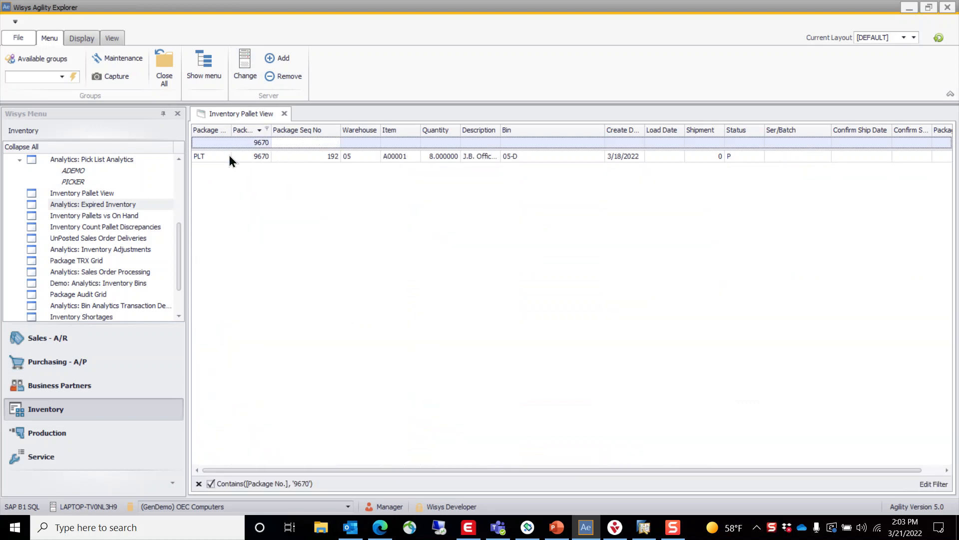
mouse_move(257, 176)
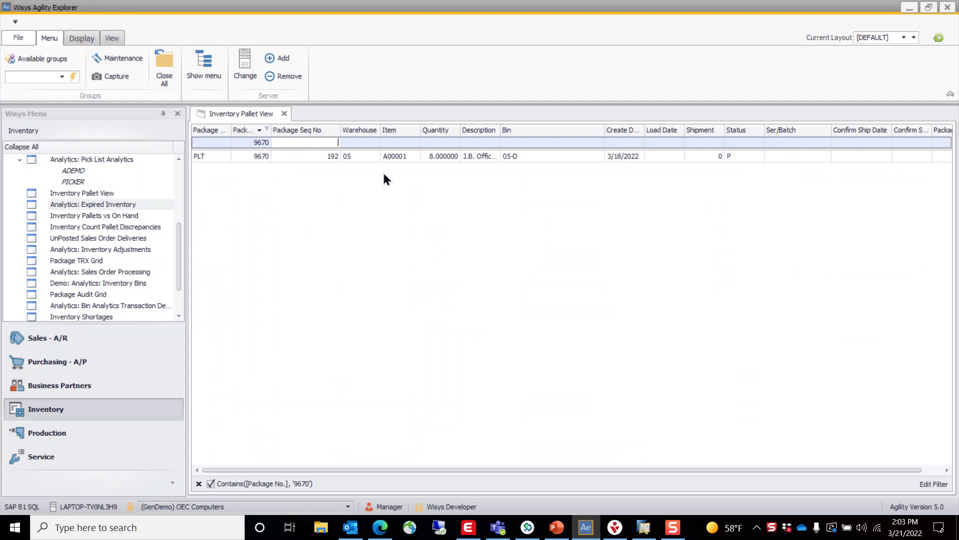
mouse_move(393, 182)
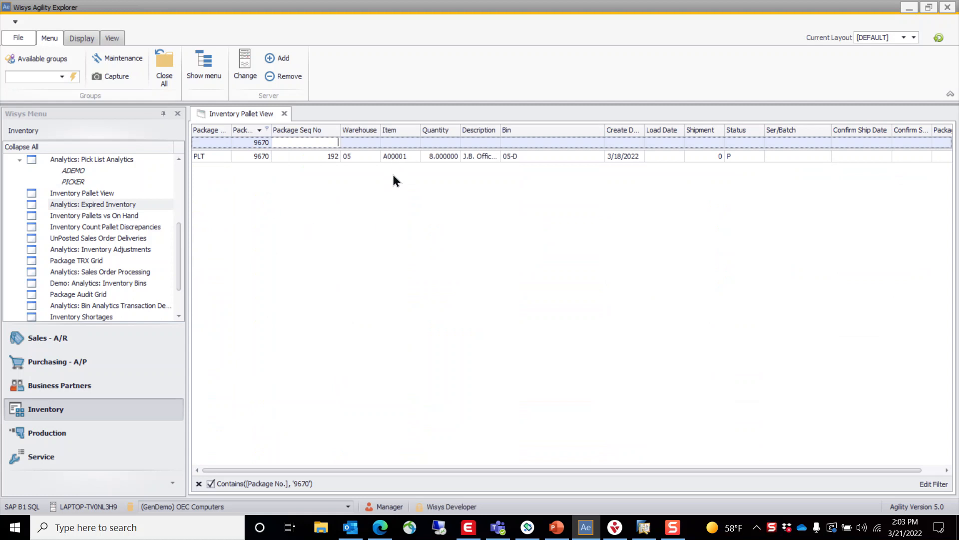
mouse_move(910, 7)
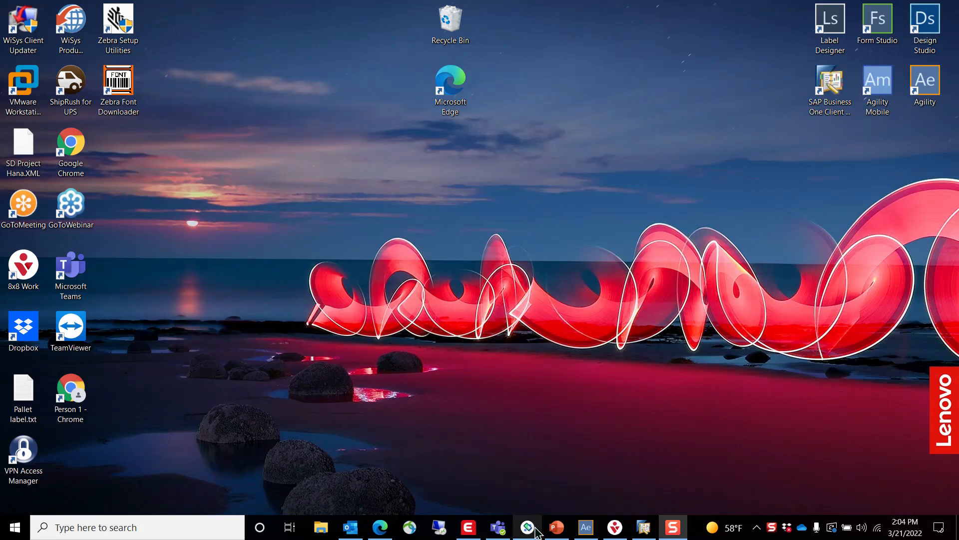
mouse_move(527, 526)
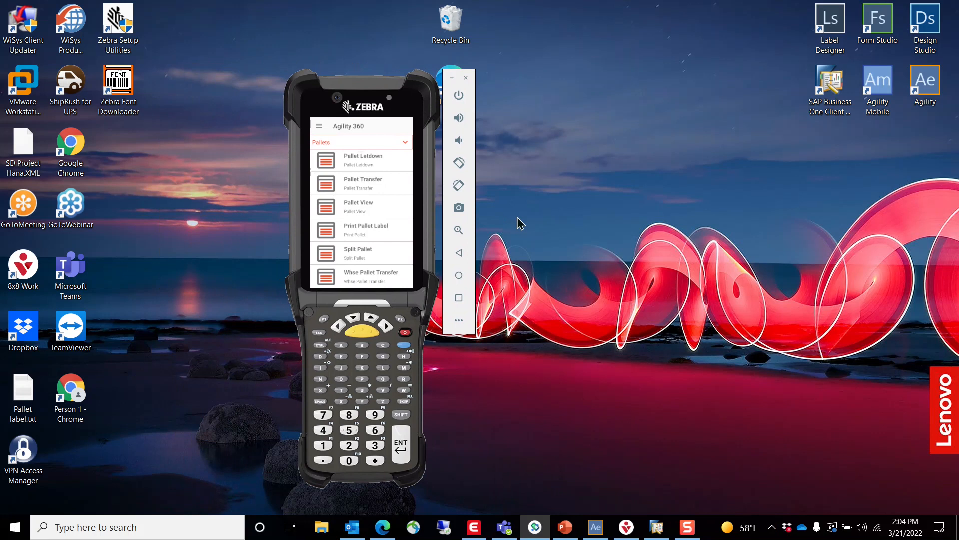
mouse_move(359, 276)
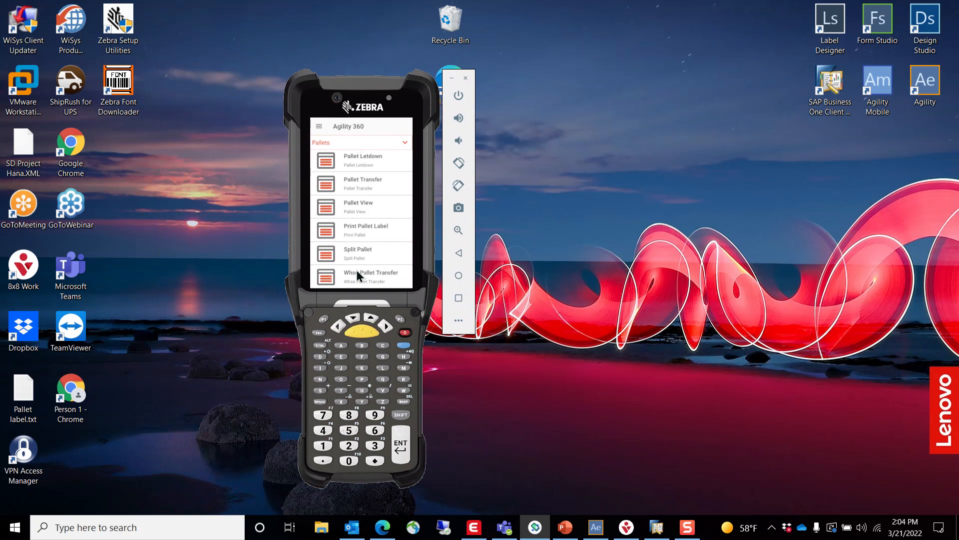
Step: Start Print Pallet Label for pallet 9670, showing warehouse 05, bin 05-D, item A00001, qty 8
left_click(366, 230)
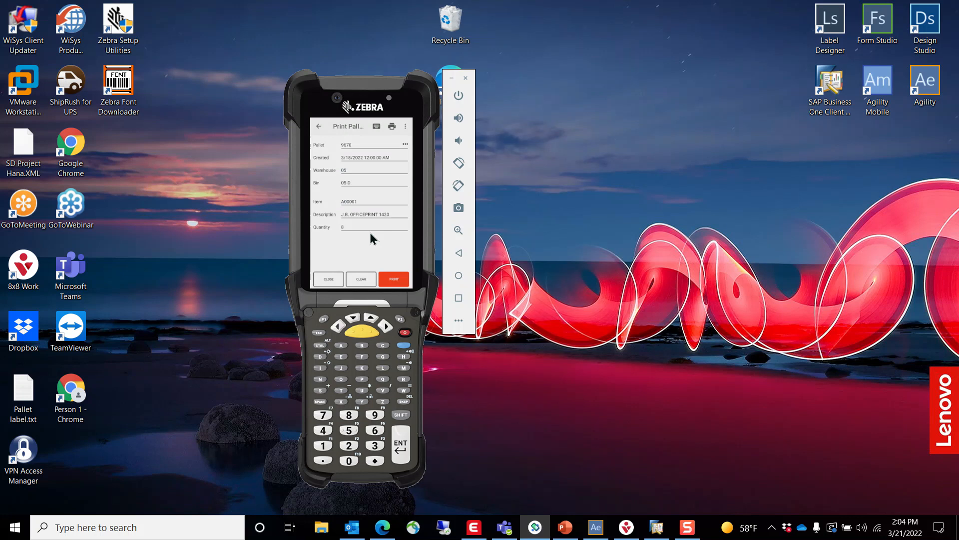
Step: Bring up the printer list for the SD Inbound Pallet Label of pallet 9670
left_click(394, 279)
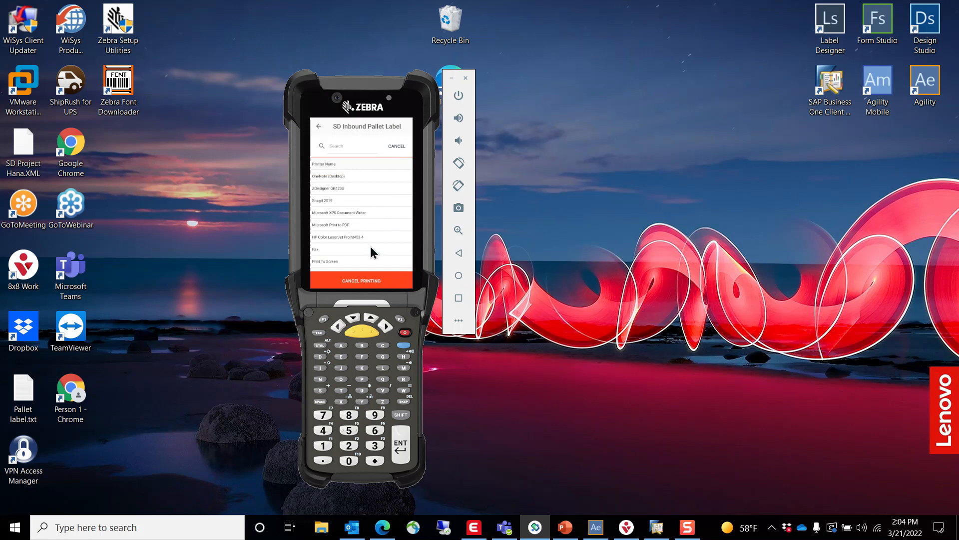
mouse_move(357, 264)
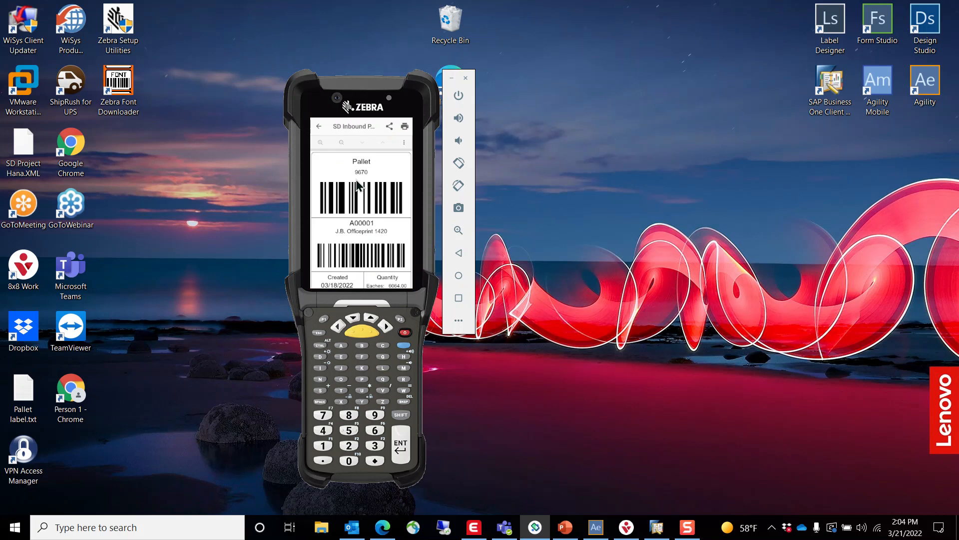
mouse_move(381, 211)
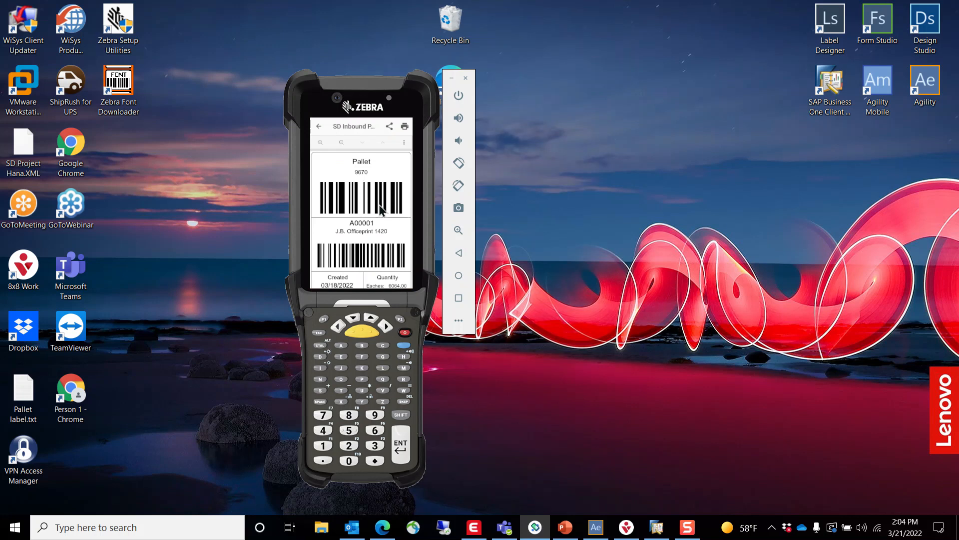